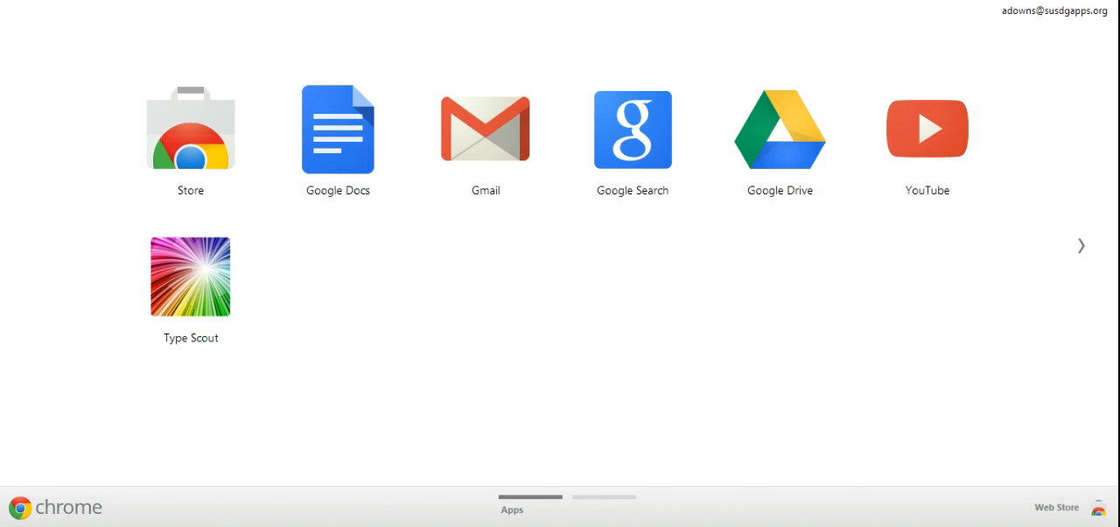
Launch the Google Drive app from Chrome's Apps page.
{"action": "left_click", "coordinate": [778, 130]}
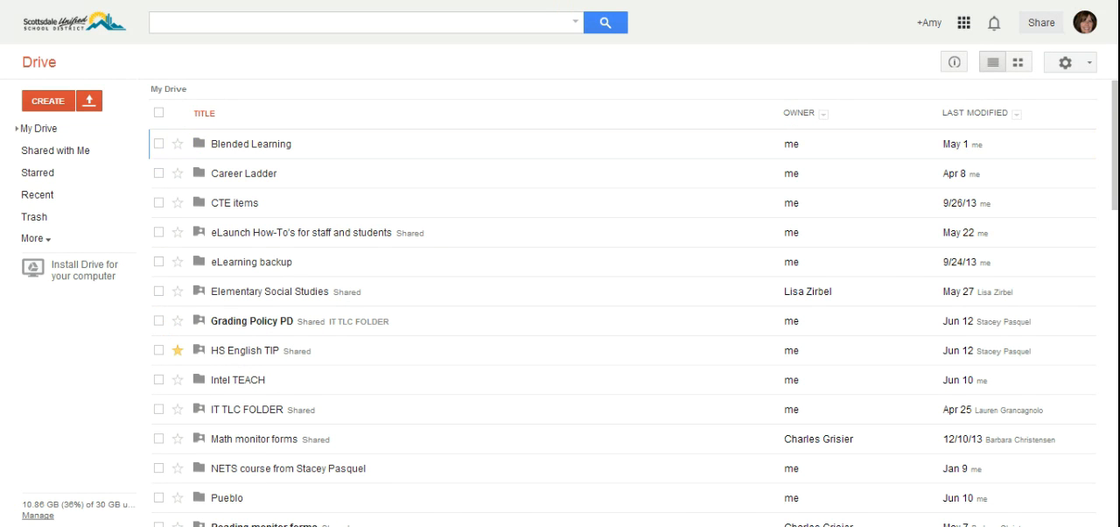
{"action": "left_click", "coordinate": [965, 22]}
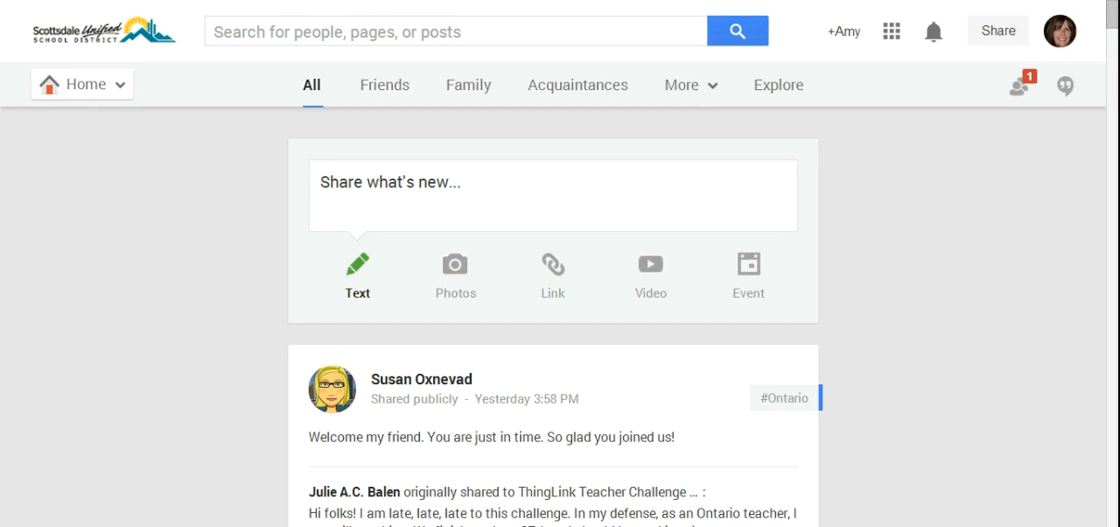
{"action": "mouse_move", "coordinate": [1092, 58]}
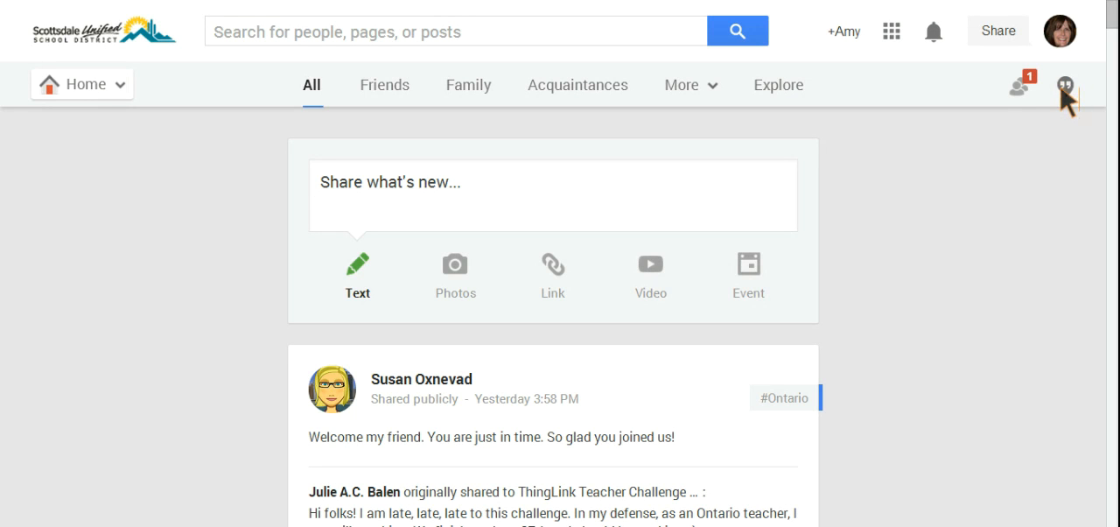
{"action": "mouse_move", "coordinate": [140, 109]}
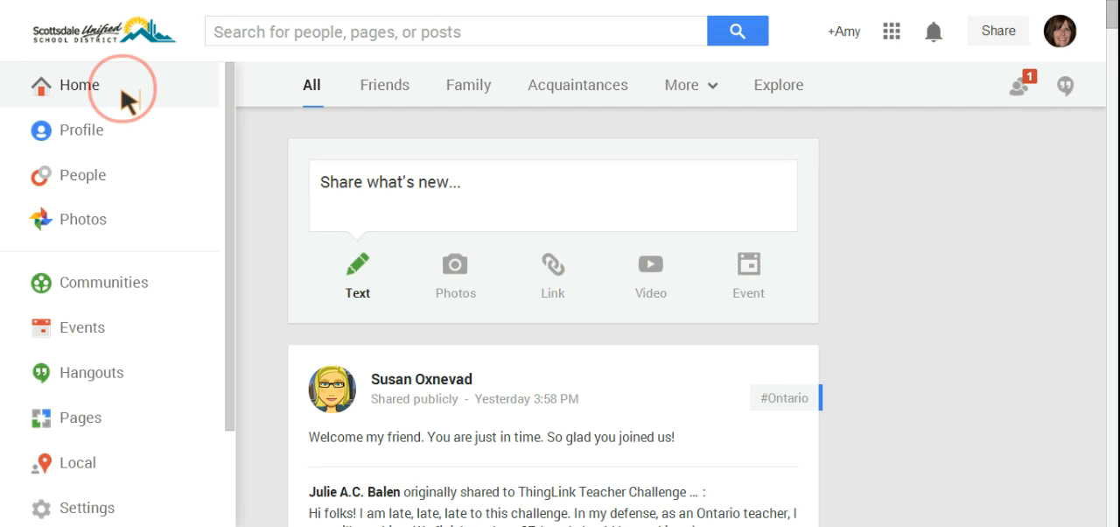
{"action": "mouse_move", "coordinate": [91, 372]}
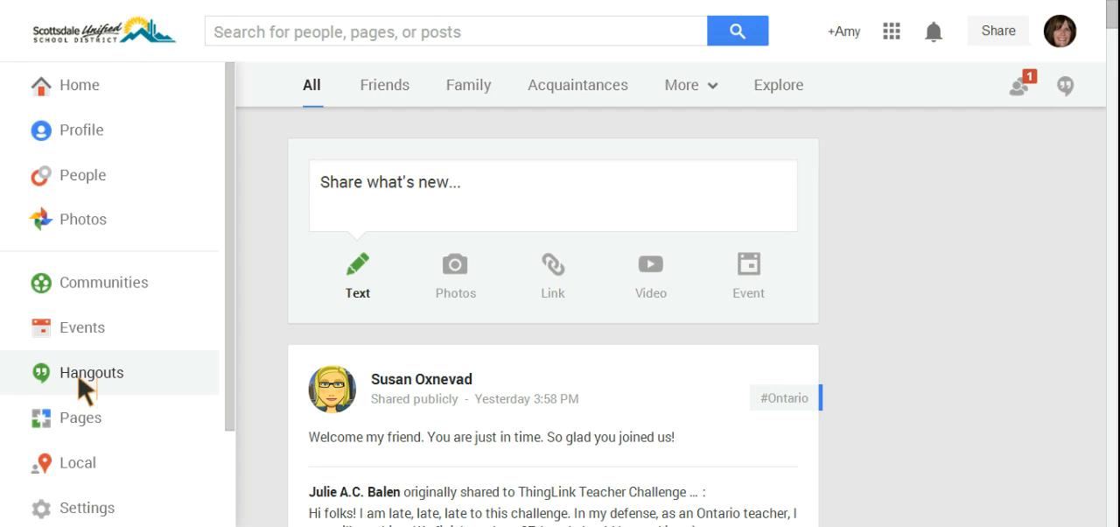
Choose Hangouts from the Google+ Home navigation menu.
{"action": "left_click", "coordinate": [92, 372]}
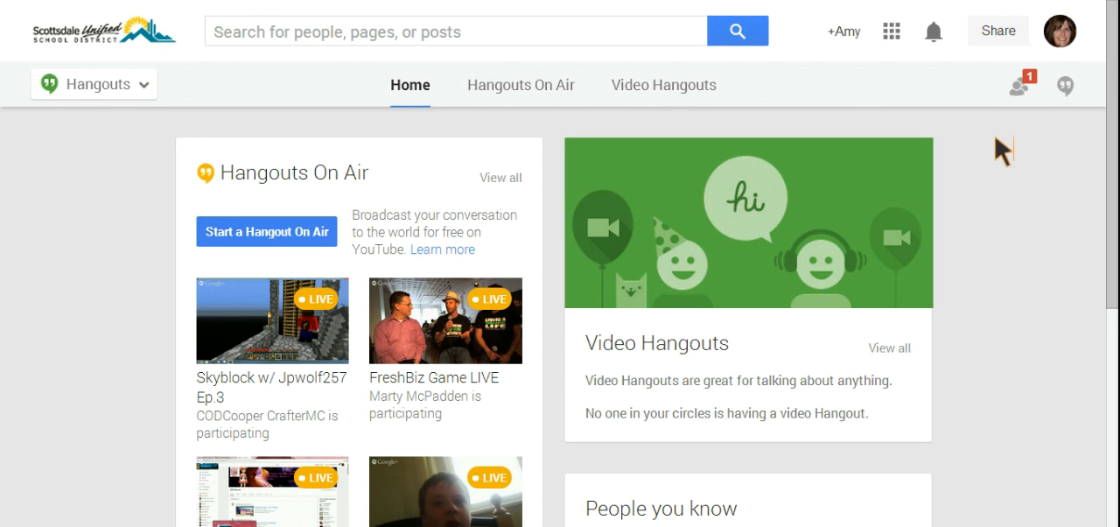
{"action": "mouse_move", "coordinate": [1065, 85]}
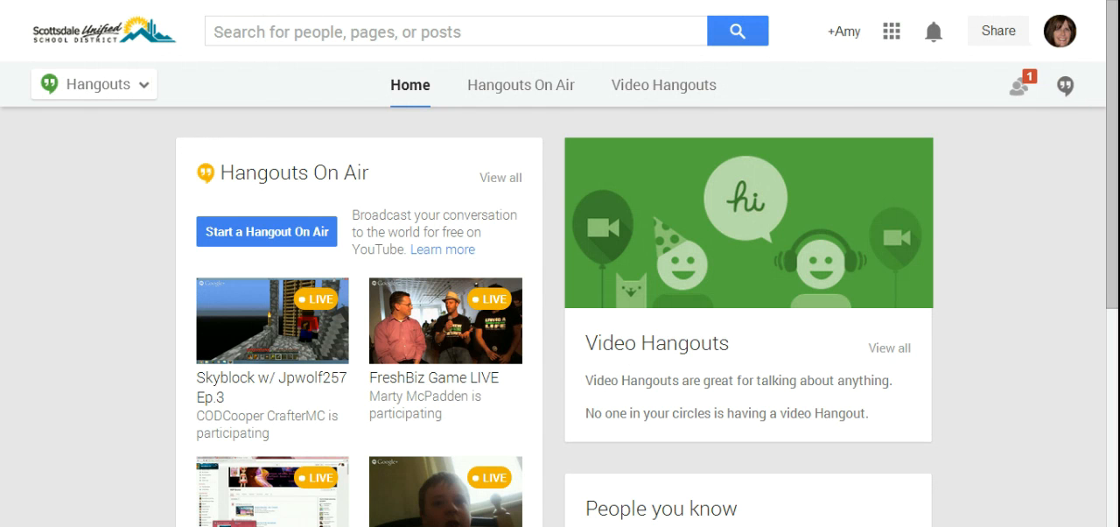
Open the Hangouts conversation list from the quote icon at top right.
{"action": "left_click", "coordinate": [1064, 87]}
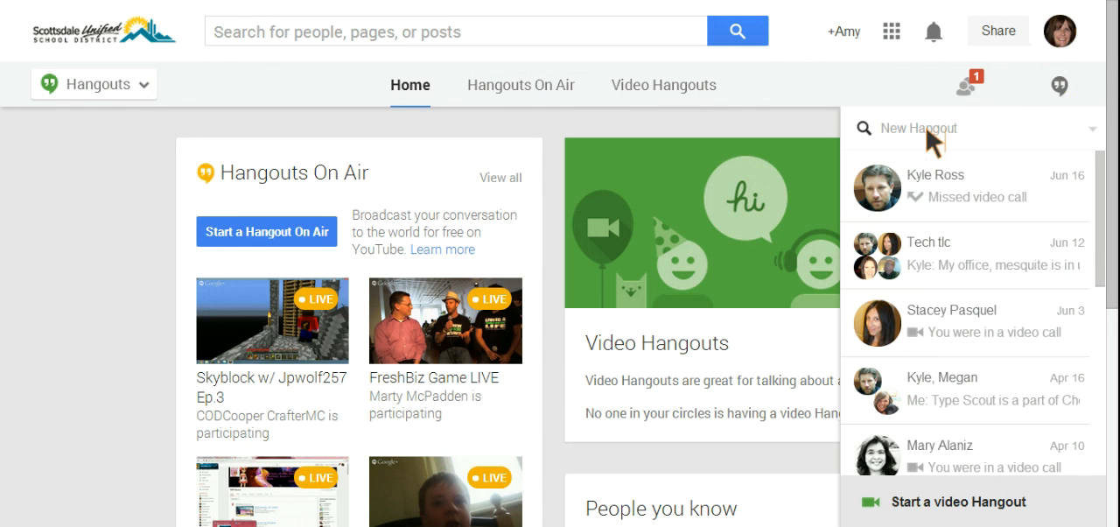
{"action": "mouse_move", "coordinate": [1099, 145]}
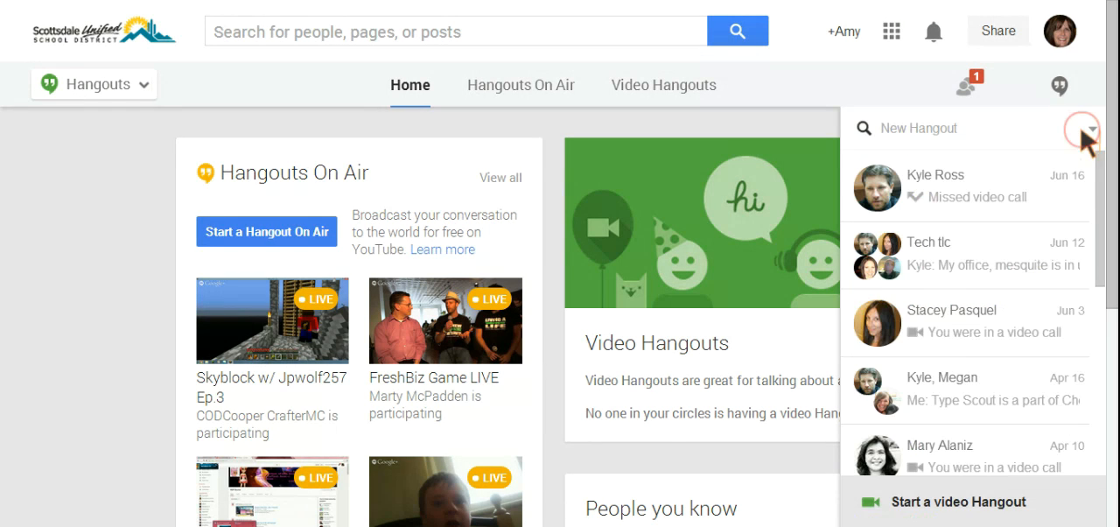
Expand the New Hangout people picker and scroll through the contacts.
{"action": "left_click", "coordinate": [1086, 128]}
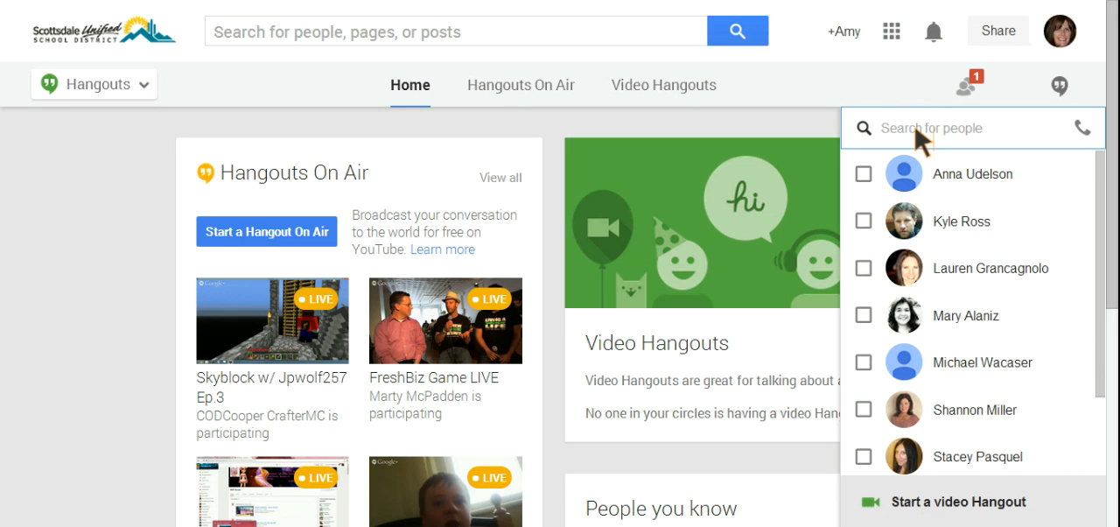
{"action": "mouse_move", "coordinate": [961, 220]}
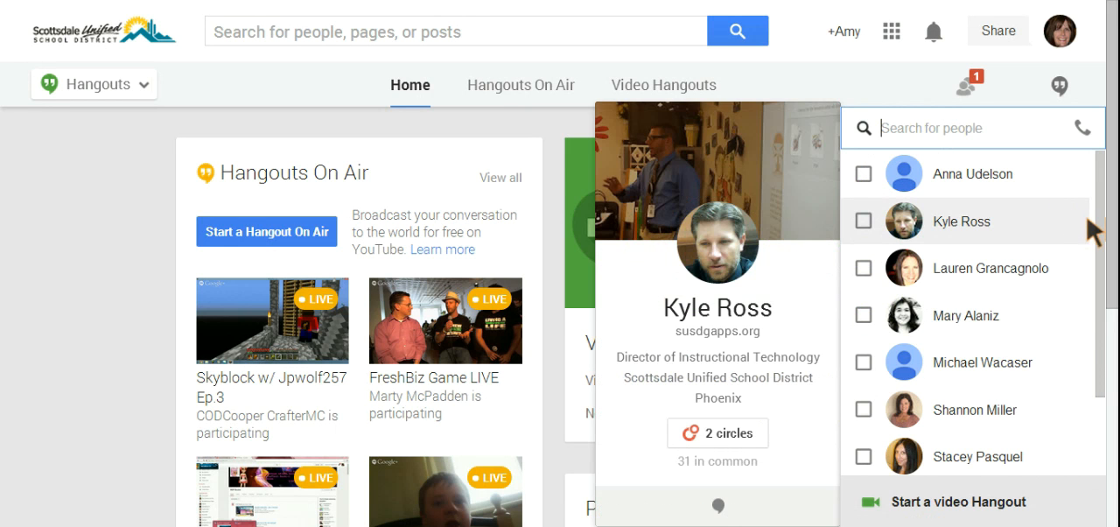
{"action": "scroll", "scroll_direction": "down", "scroll_amount": 3}
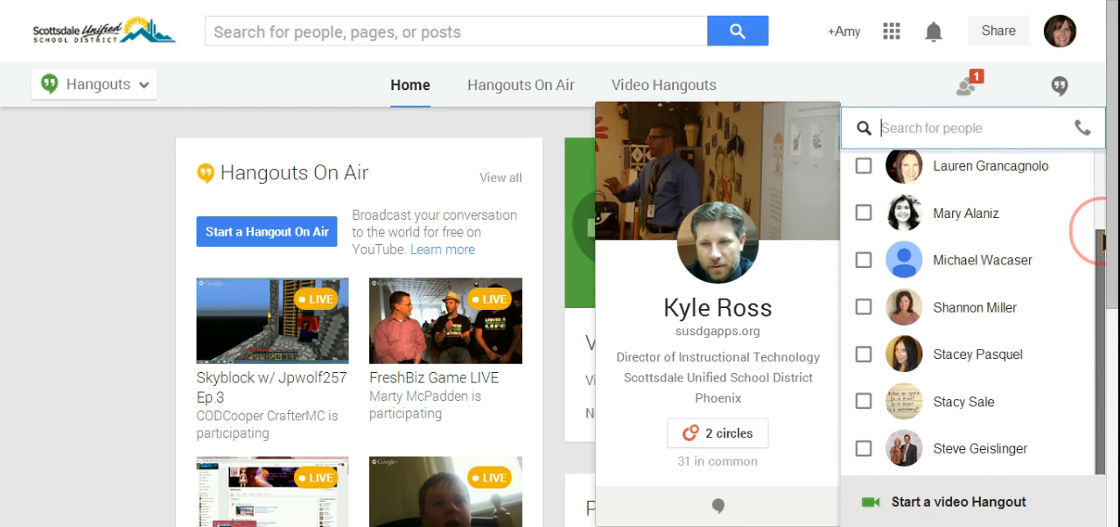
{"action": "left_click", "coordinate": [863, 307]}
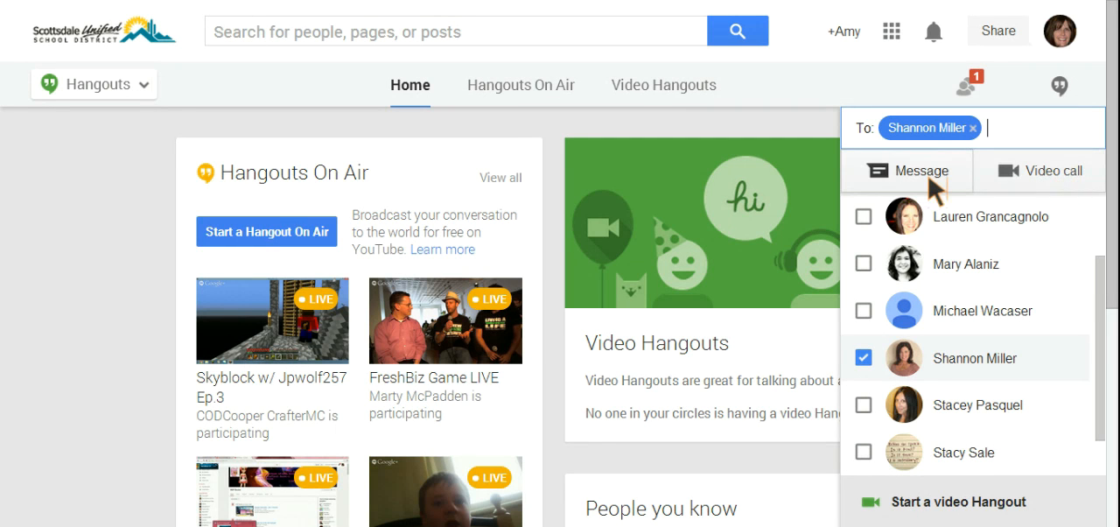
{"action": "mouse_move", "coordinate": [935, 183]}
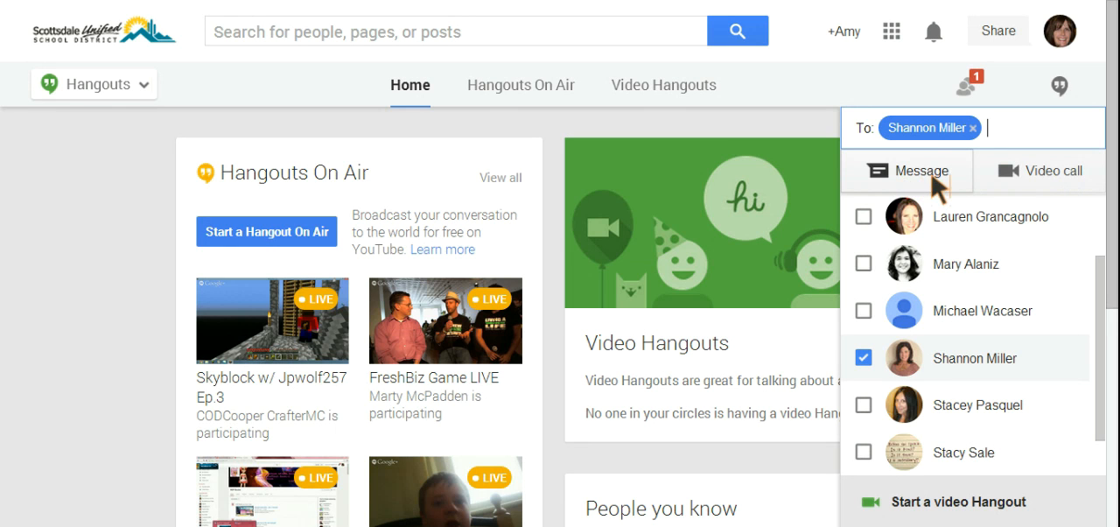
{"action": "mouse_move", "coordinate": [1015, 181]}
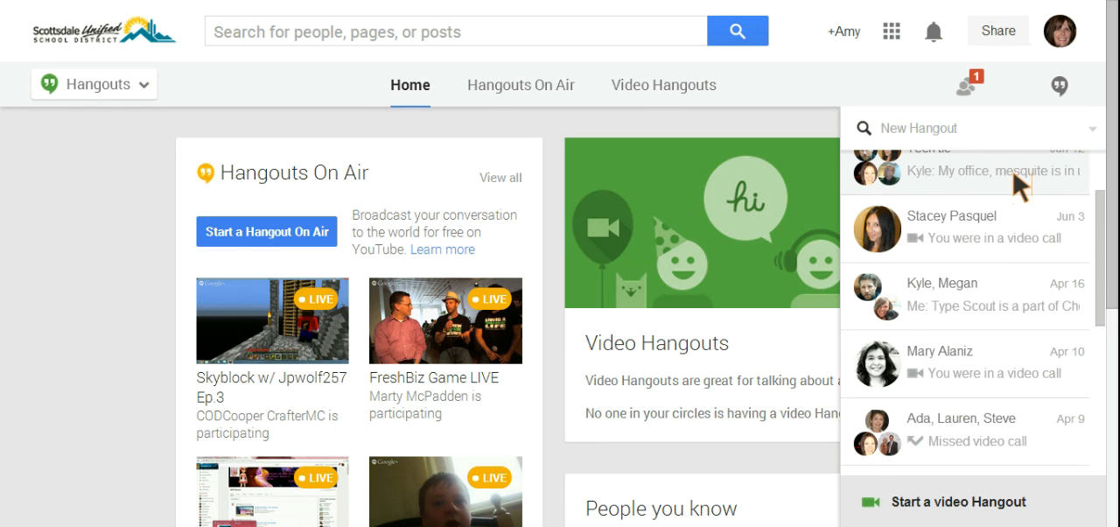
Start a video Hangout calling Shannon, showing the webcam preview.
{"action": "scroll", "scroll_direction": "up", "scroll_amount": 3}
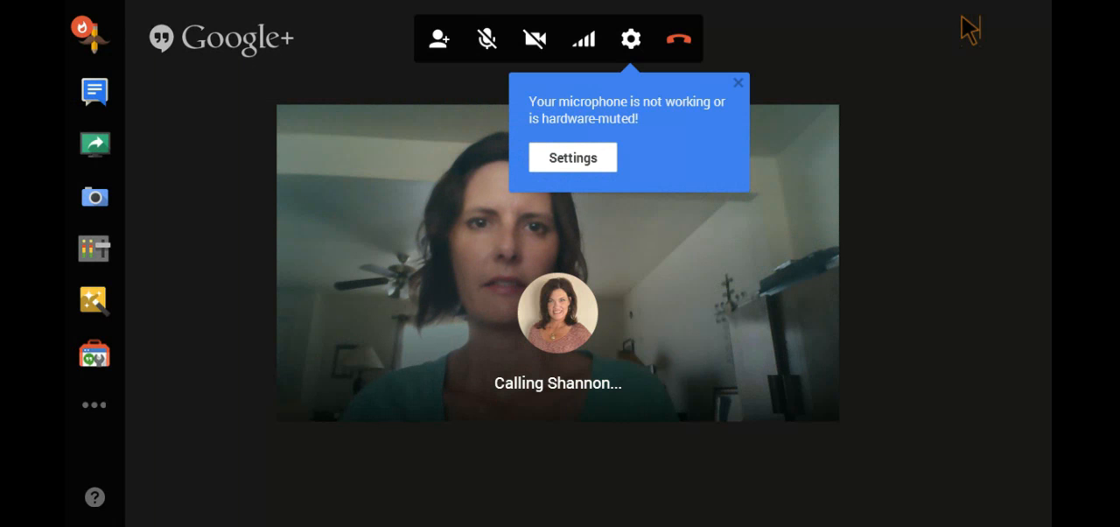
{"action": "mouse_move", "coordinate": [584, 140]}
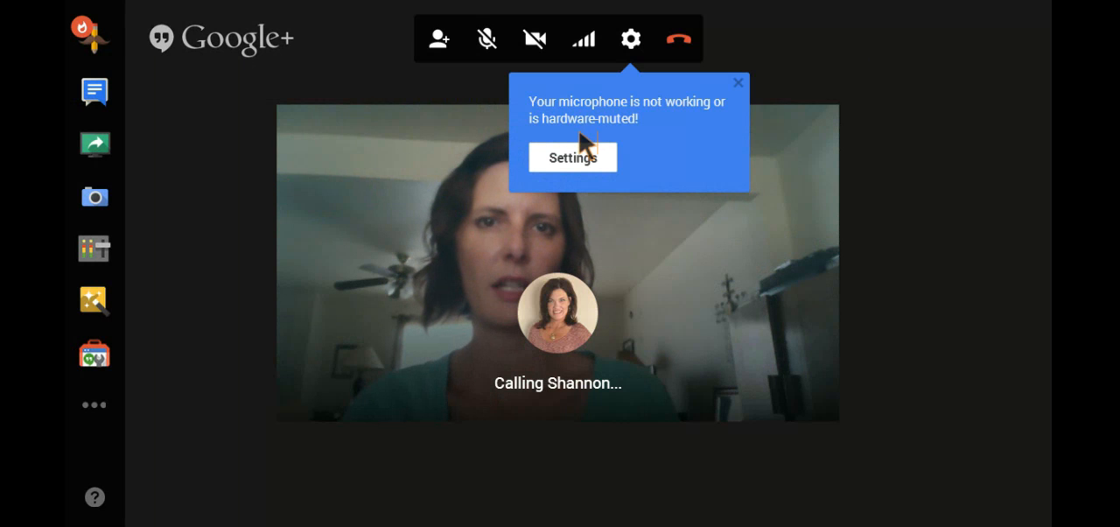